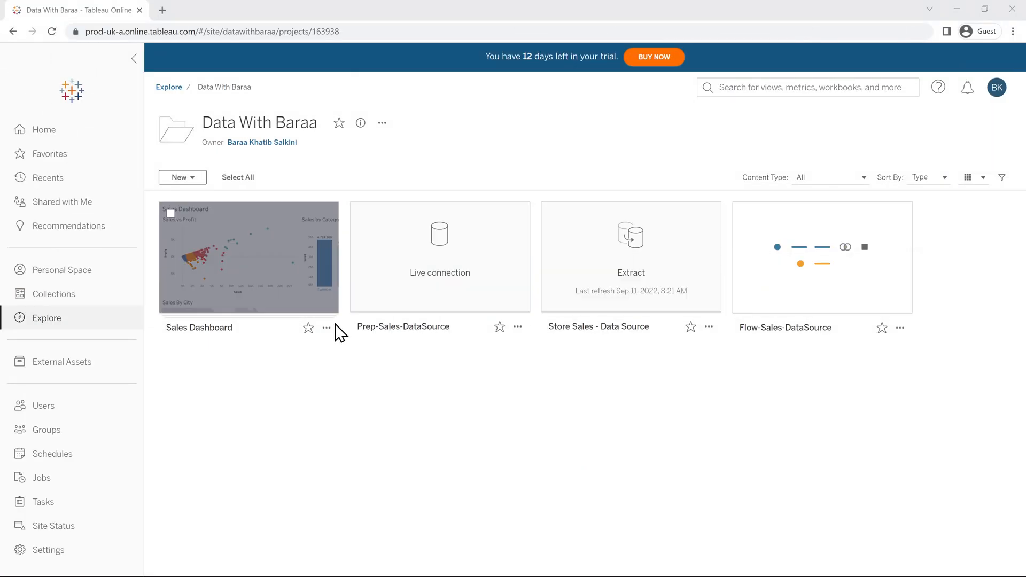
Step: Copy the Sales Dashboard workbook's share link and close the Share Workbook dialog
{"action": "left_click", "coordinate": [326, 328]}
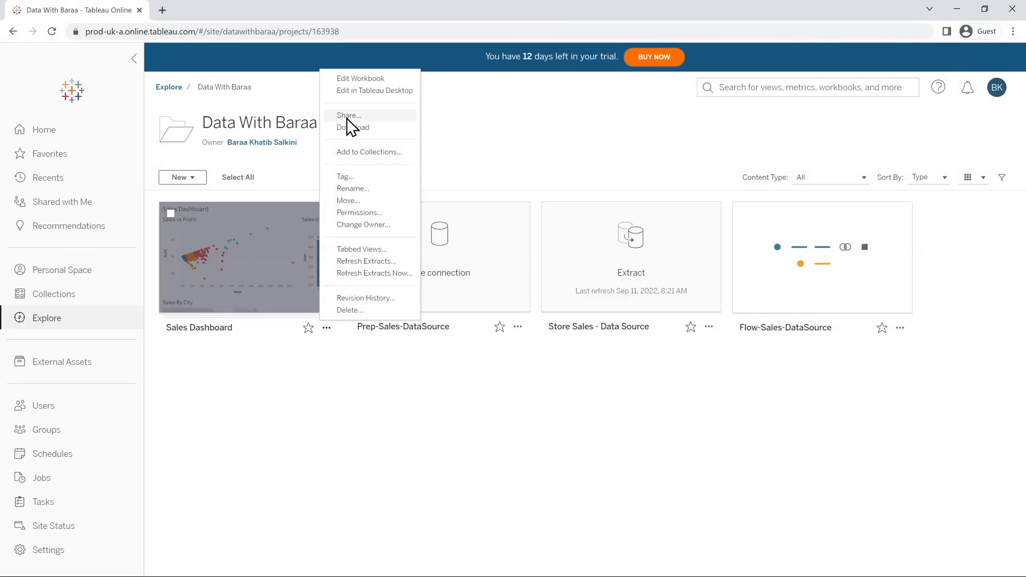
{"action": "left_click", "coordinate": [348, 116]}
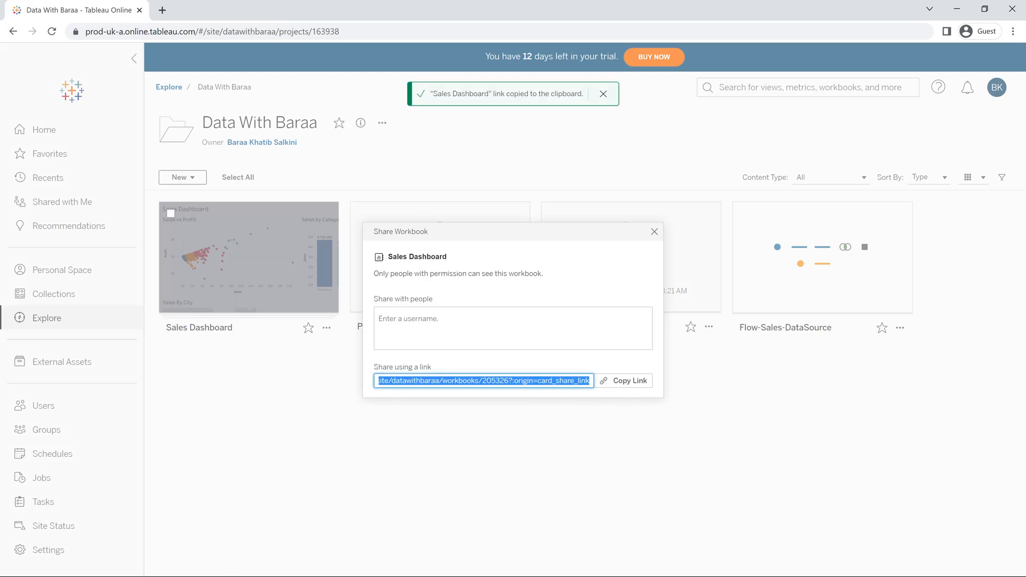
{"action": "left_click", "coordinate": [654, 232]}
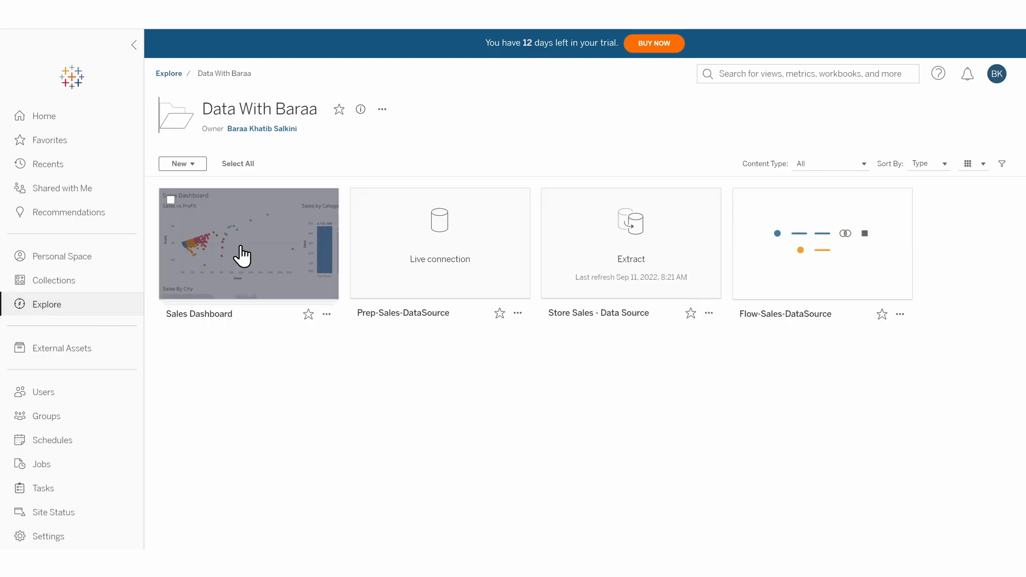
Step: Open the Sales Dashboard and select the low-sales points in the Sales vs Profit scatter plot
{"action": "left_click", "coordinate": [243, 244]}
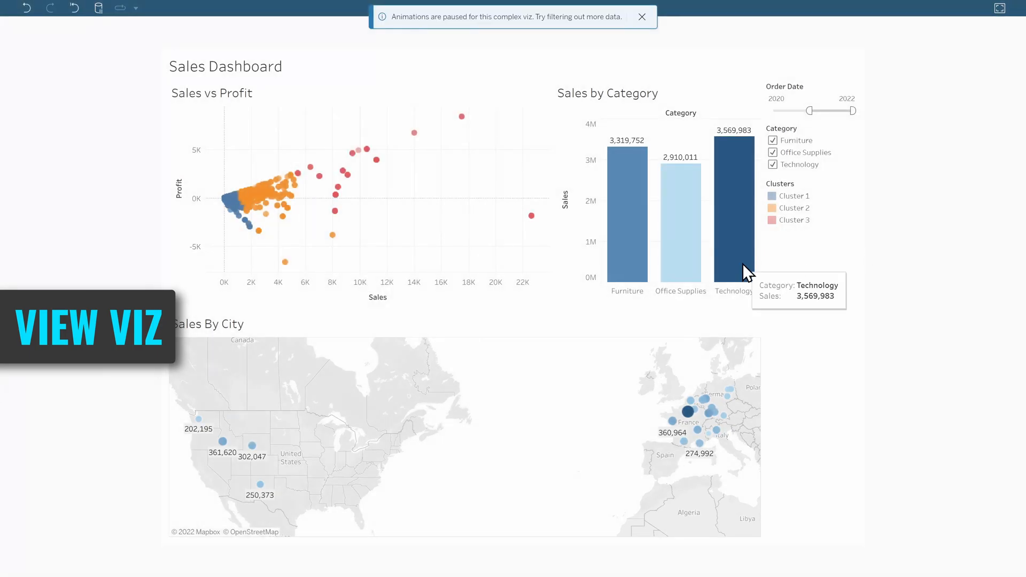
{"action": "left_click_drag", "start_coordinate": [211, 163], "coordinate": [277, 241]}
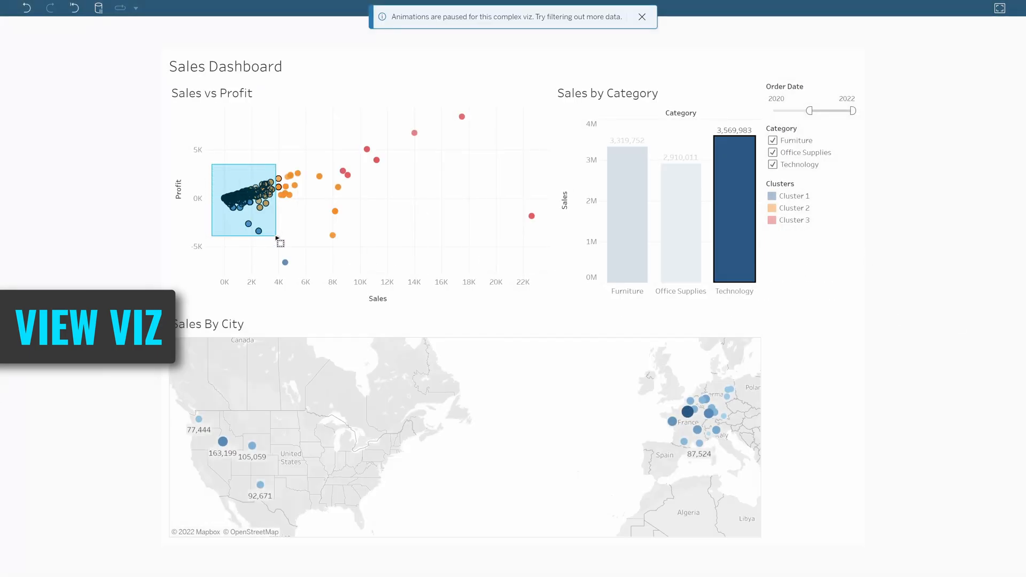
{"action": "left_click_drag", "start_coordinate": [212, 166], "coordinate": [275, 233]}
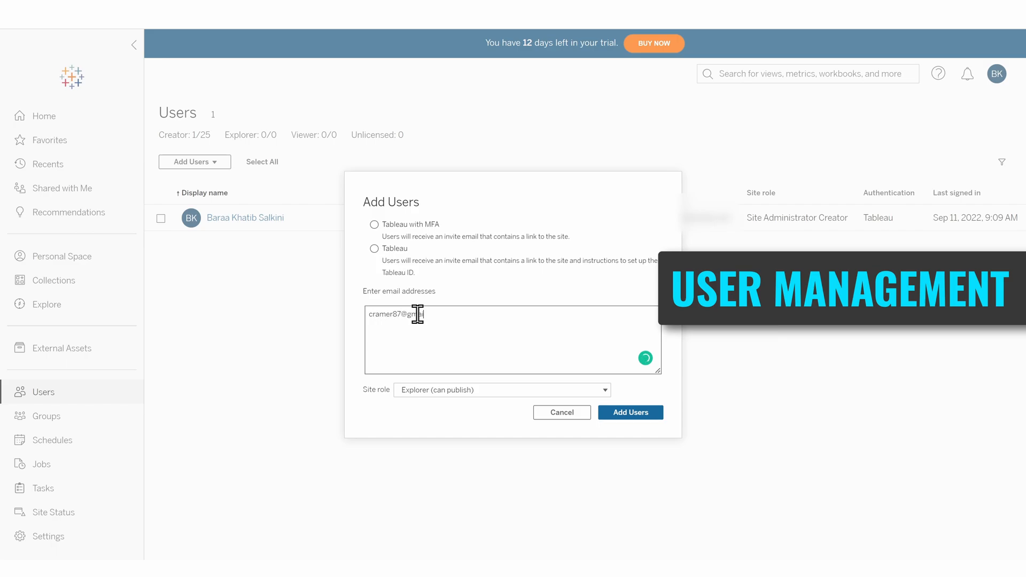
Step: Enter the new user's email address and submit it with Add Users
{"action": "left_click", "coordinate": [501, 390]}
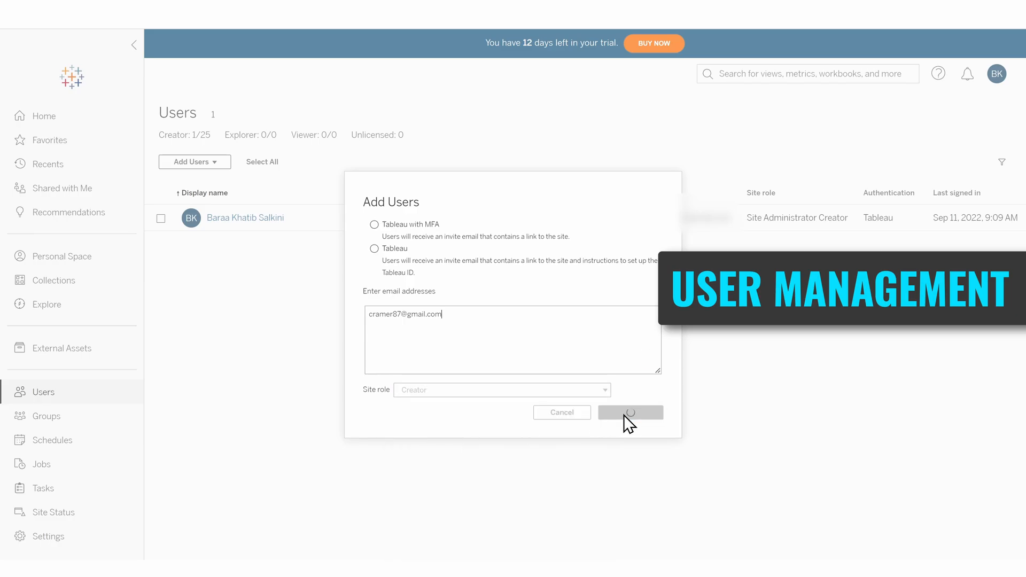
{"action": "left_click", "coordinate": [631, 412]}
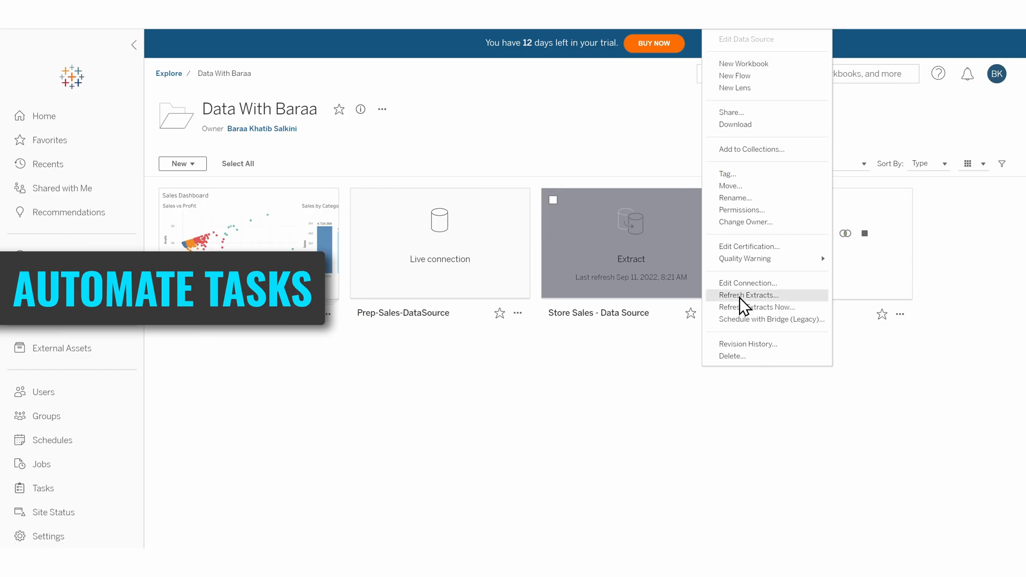
Step: Create a daily 07:00 Full Refresh schedule for the Store Sales extract
{"action": "left_click", "coordinate": [748, 295]}
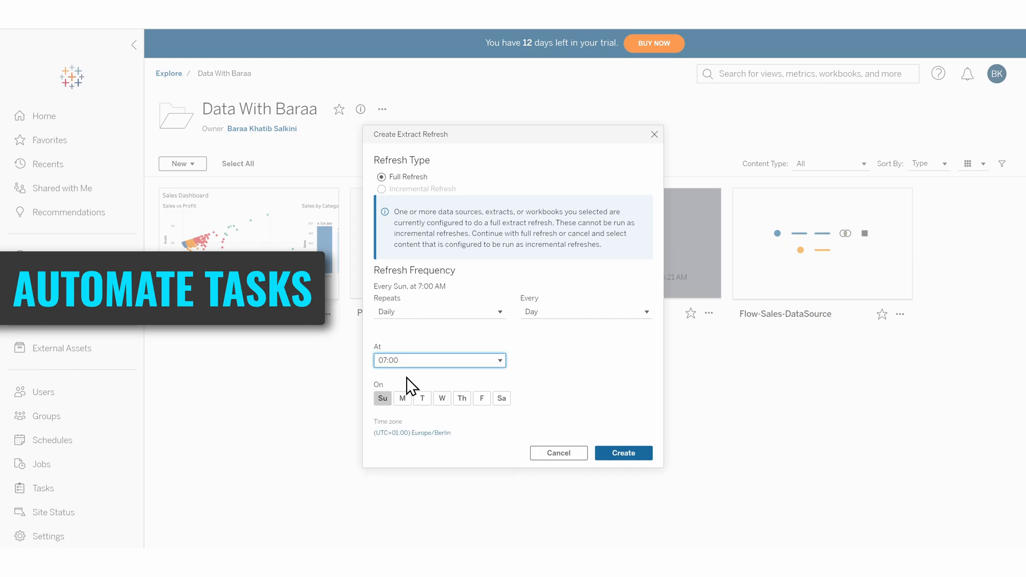
{"action": "left_click", "coordinate": [461, 398]}
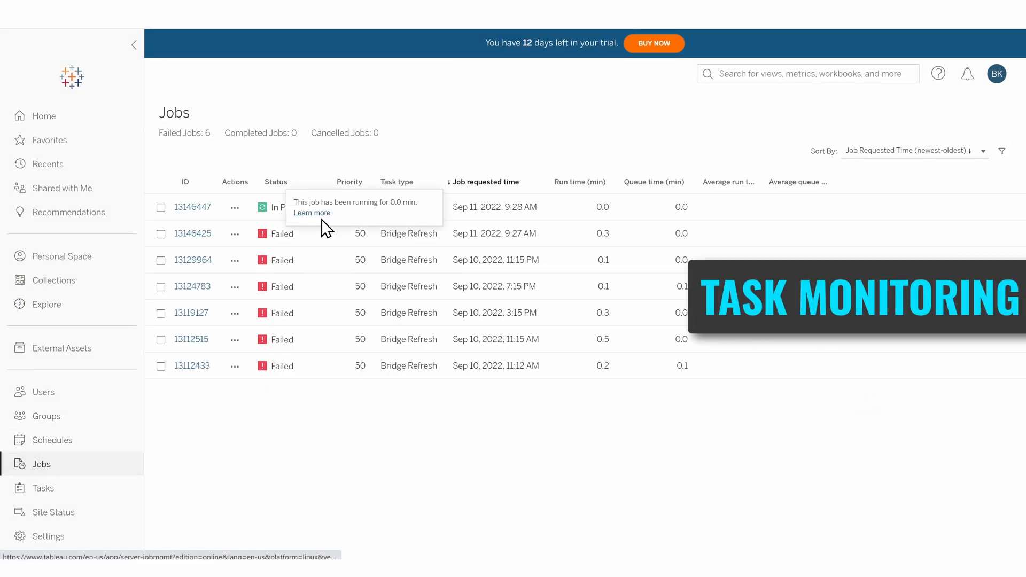
{"action": "mouse_move", "coordinate": [325, 303]}
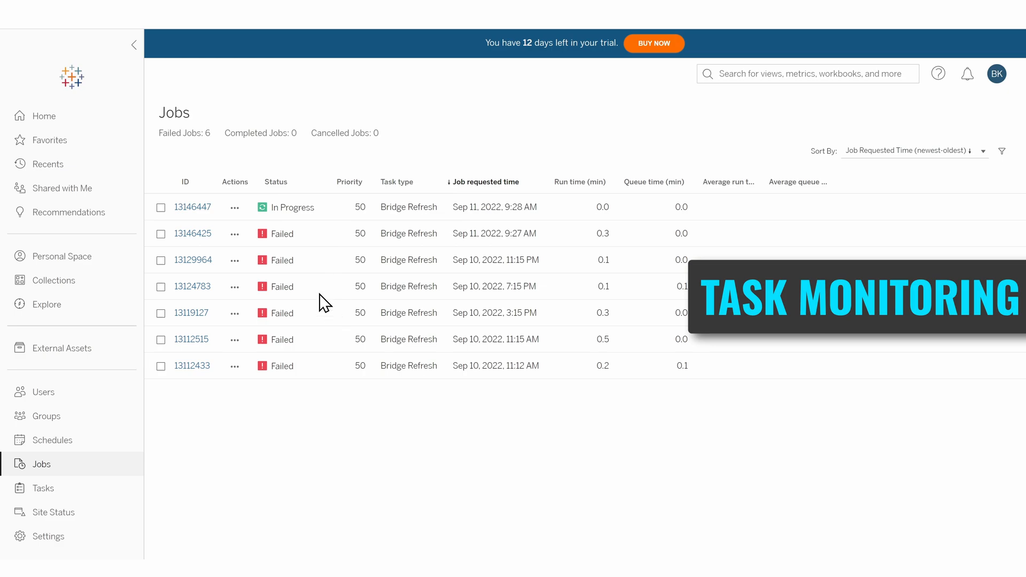
{"action": "mouse_move", "coordinate": [275, 233]}
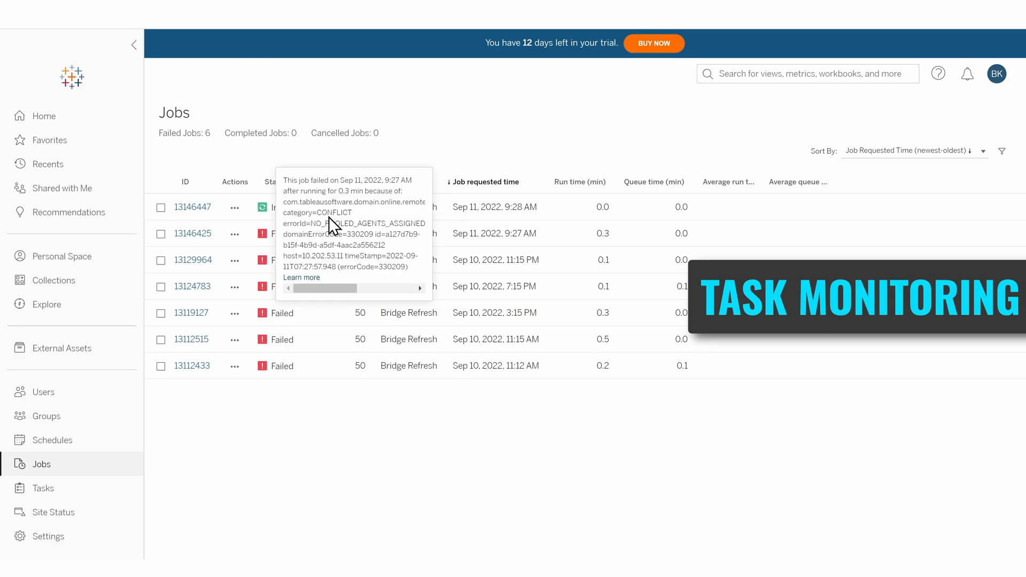
{"action": "mouse_move", "coordinate": [450, 228]}
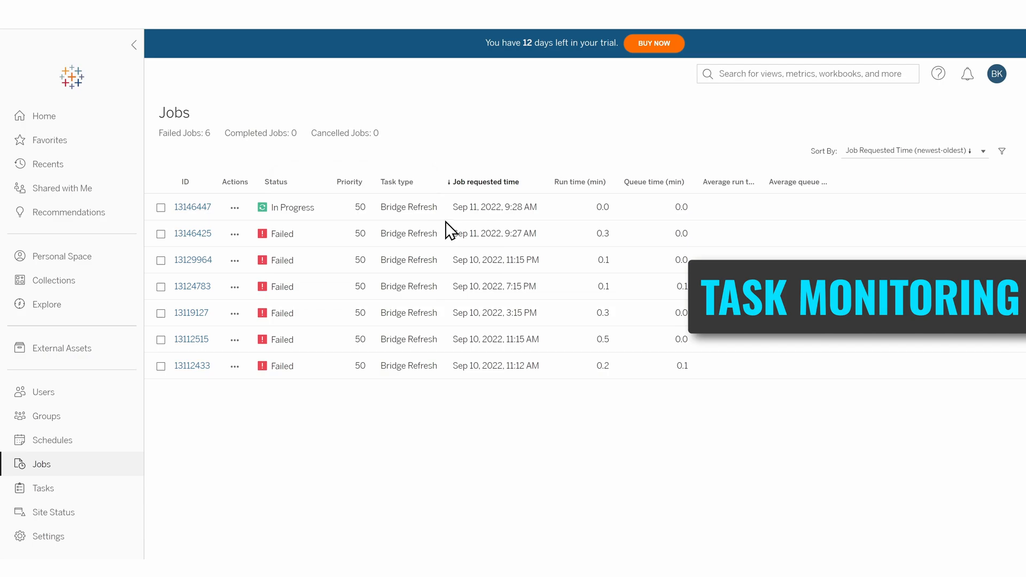
{"action": "mouse_move", "coordinate": [743, 226]}
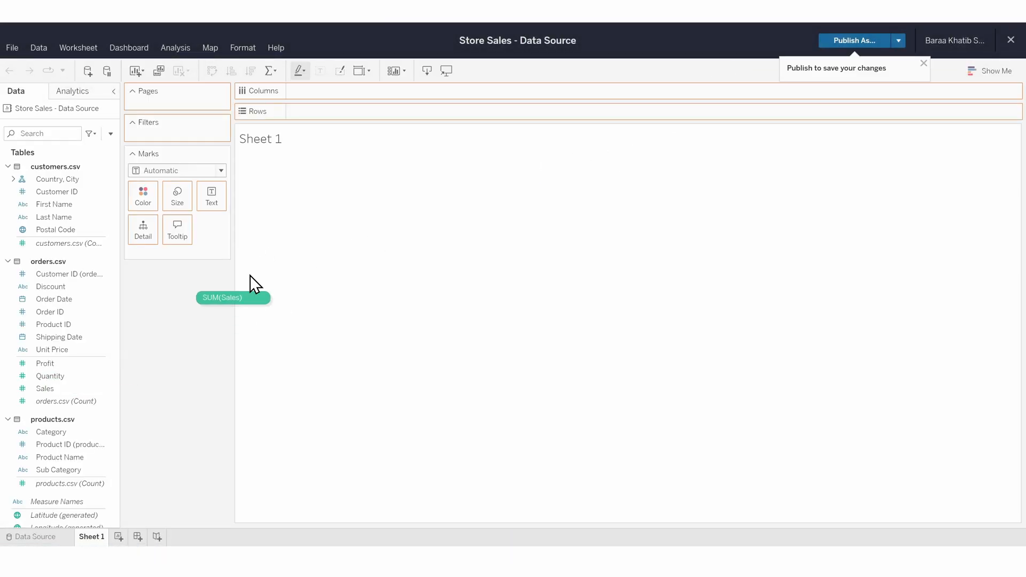
Step: Plot Sales against Category, then edit the Sales Dashboard and narrow its bars
{"action": "left_click_drag", "start_coordinate": [232, 297], "coordinate": [333, 111]}
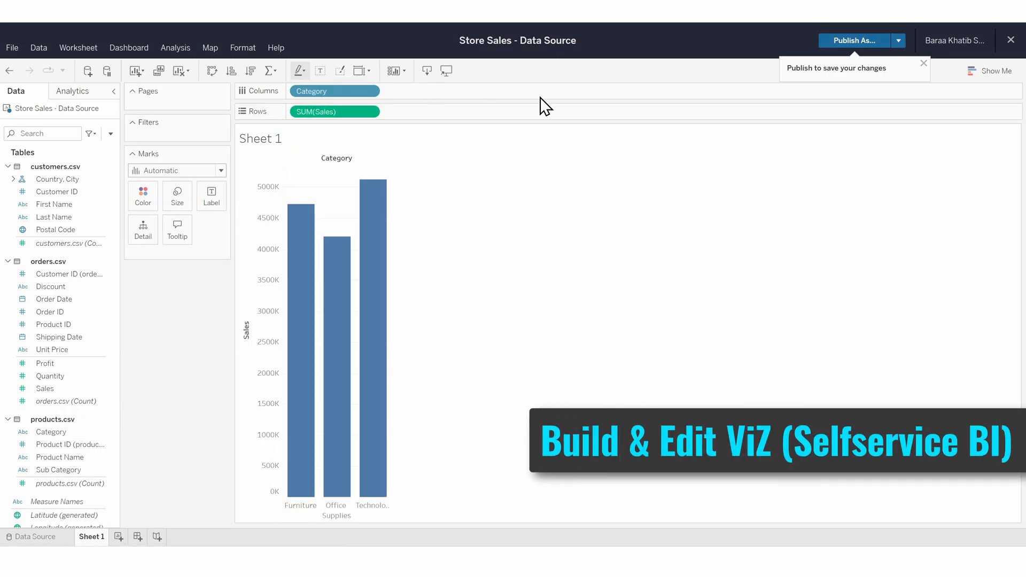
{"action": "left_click", "coordinate": [996, 71]}
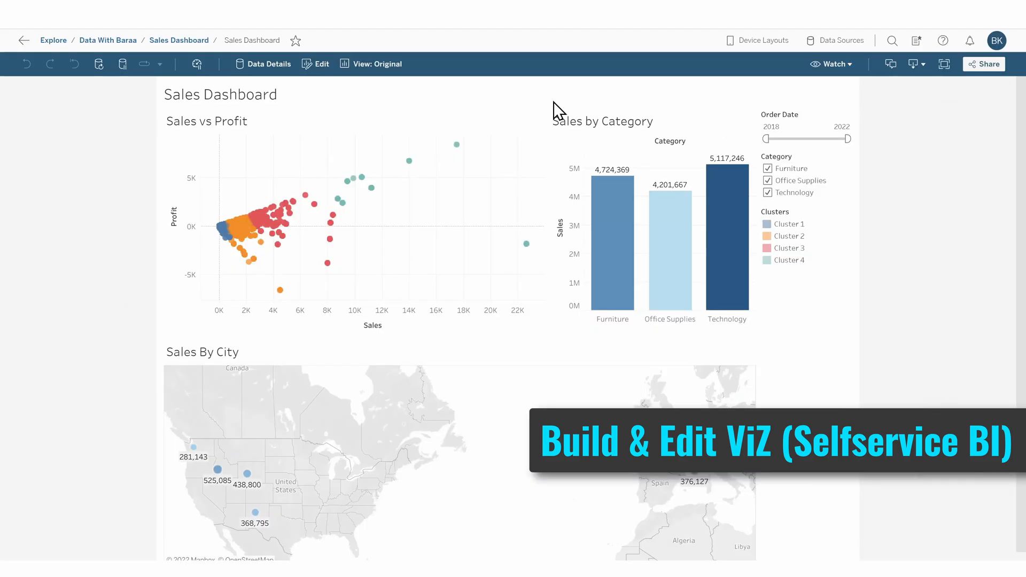
{"action": "left_click", "coordinate": [321, 64]}
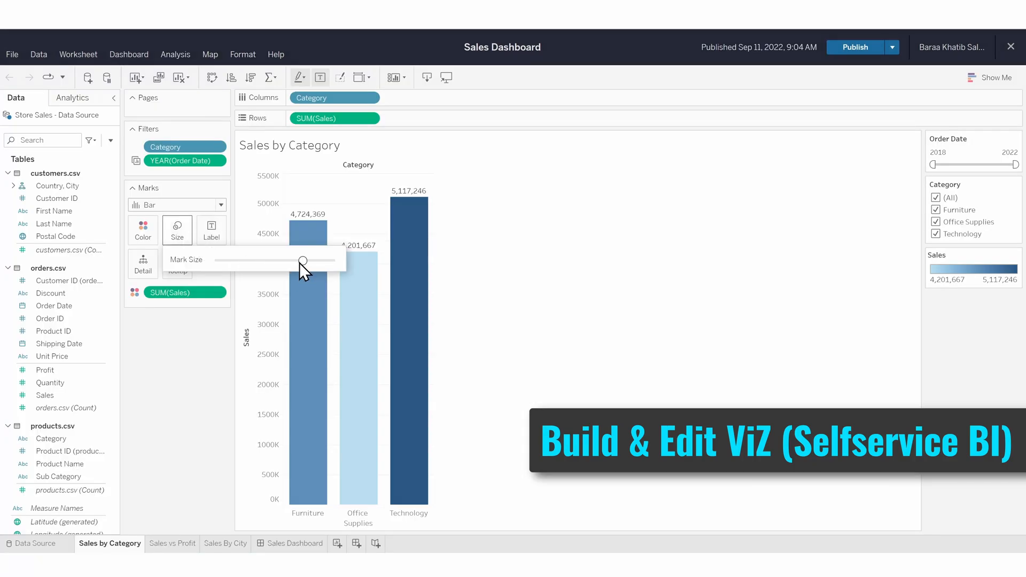
{"action": "left_click_drag", "start_coordinate": [302, 260], "coordinate": [264, 260]}
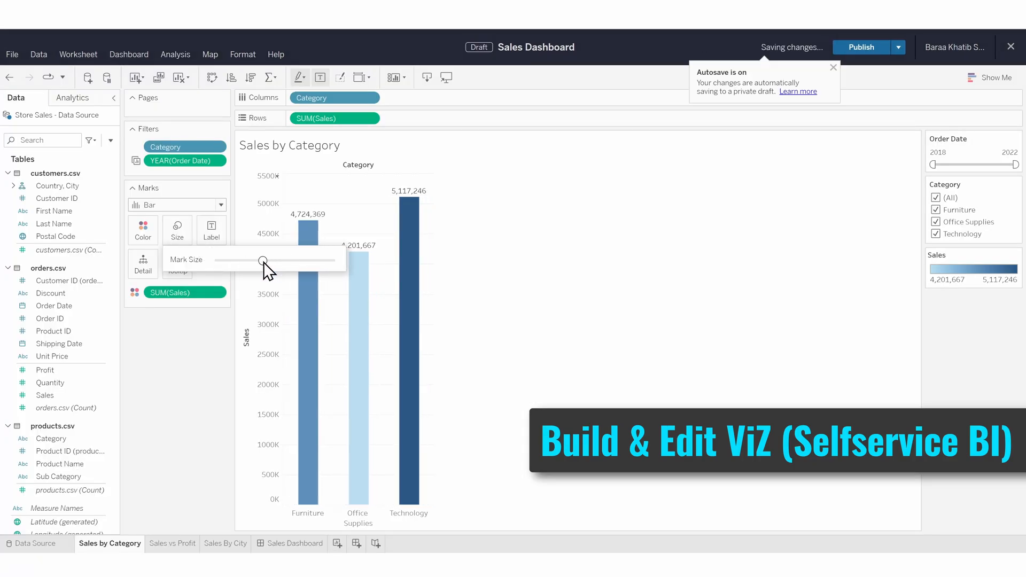